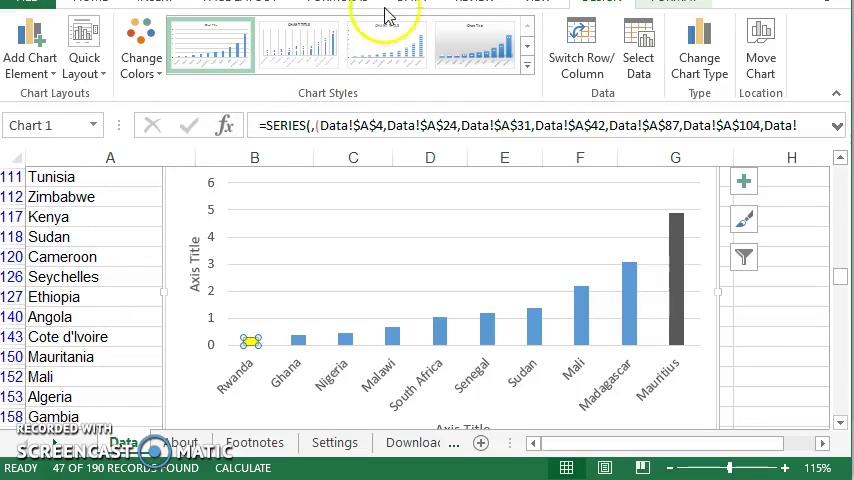
pyautogui.moveTo(340, 298)
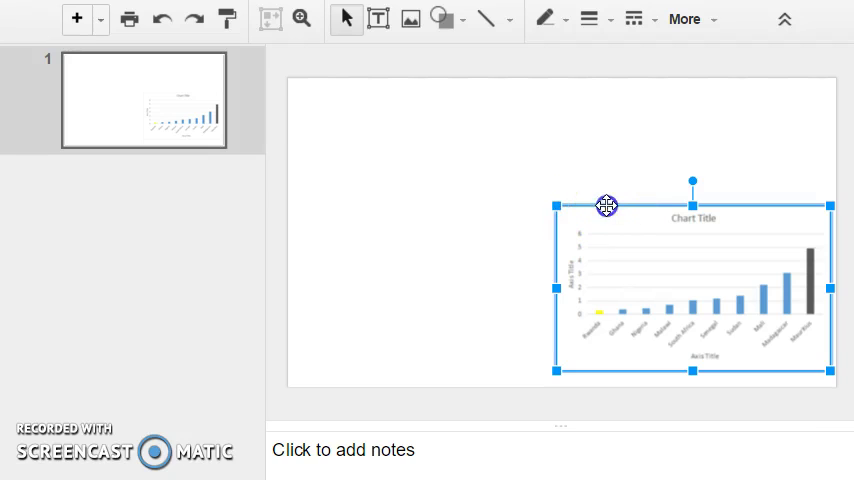
# Drag the pasted bar chart over to the right side of the slide
pyautogui.moveTo(607, 205); pyautogui.dragTo(561, 227)
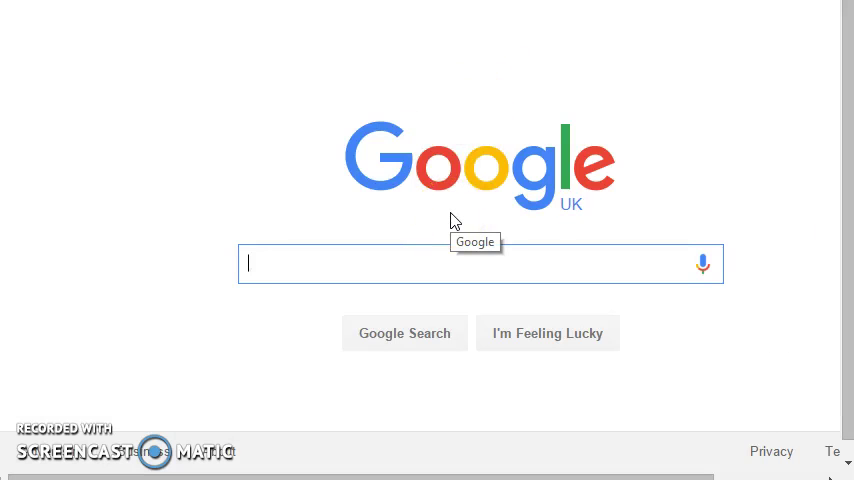
# Search Google for 'maps' to get to Google Maps
pyautogui.write('maps')
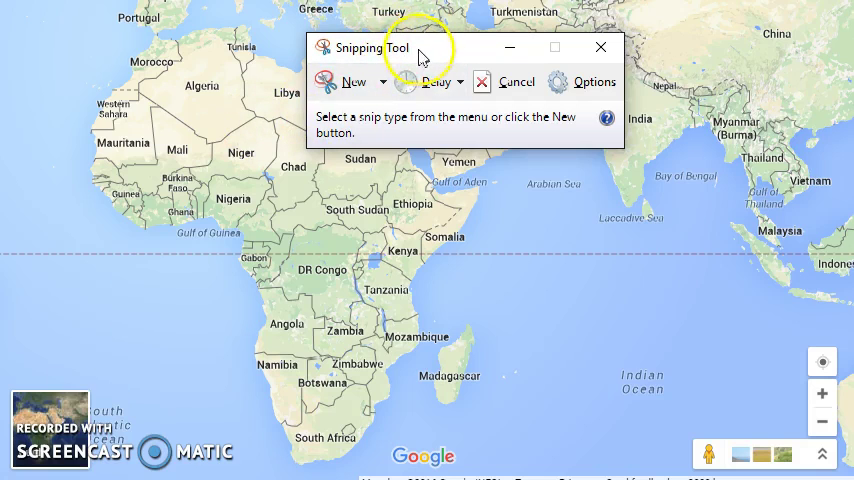
# Take a new Snipping Tool capture of the area around Africa
pyautogui.click(350, 81)
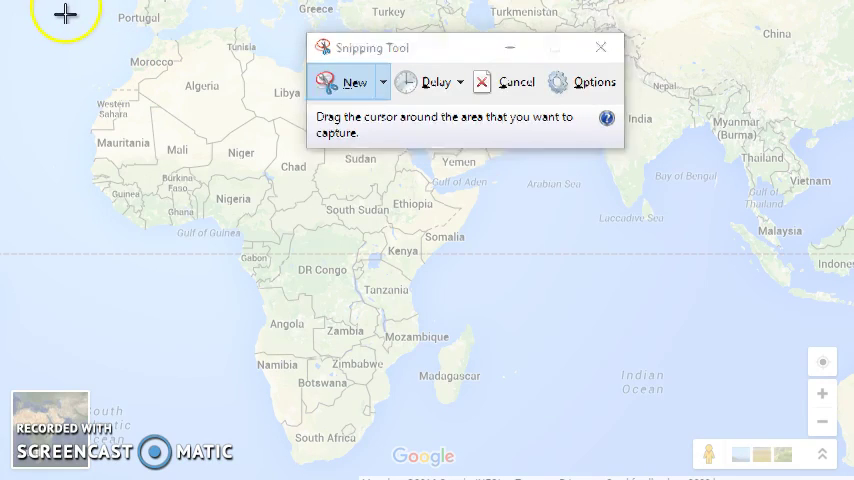
pyautogui.moveTo(64, 14); pyautogui.dragTo(535, 456)
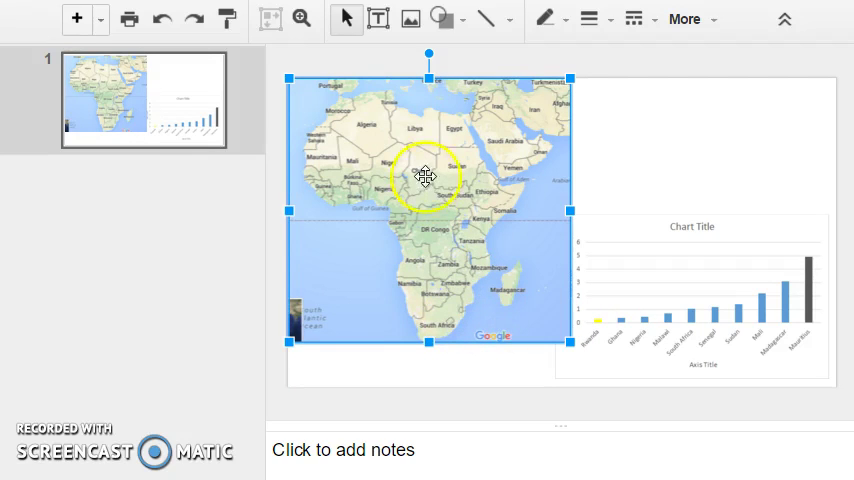
pyautogui.moveTo(442, 257)
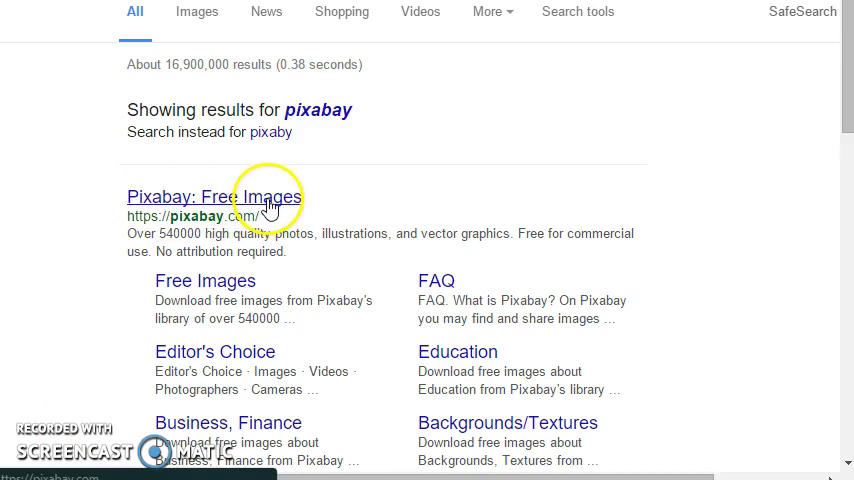
# Search Pixabay for 'dentist tooth' and save the cartoon tooth image to the computer
pyautogui.click(210, 196)
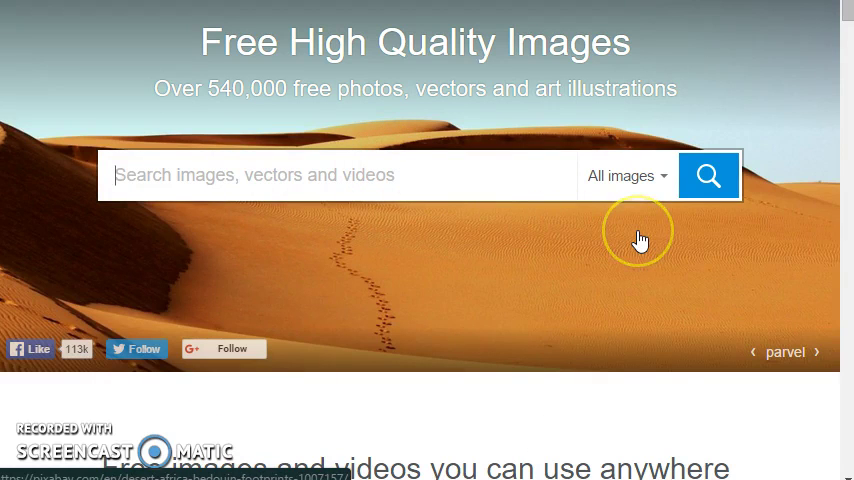
pyautogui.moveTo(640, 240)
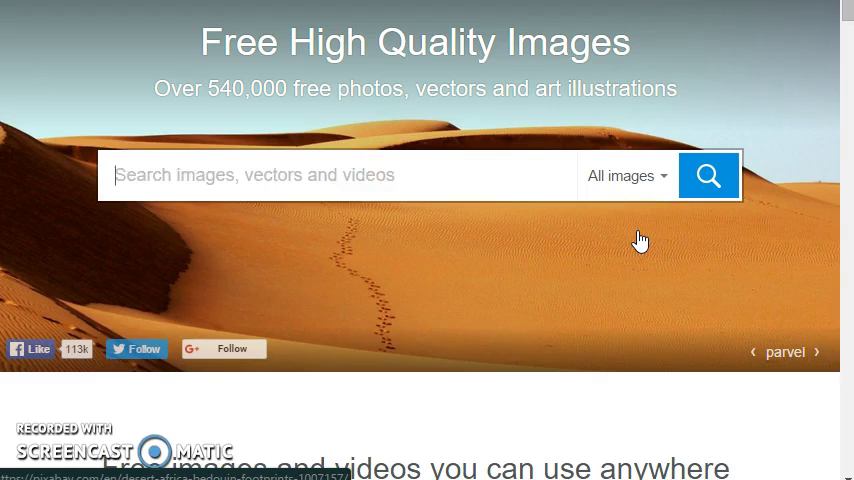
pyautogui.write('dentist t')
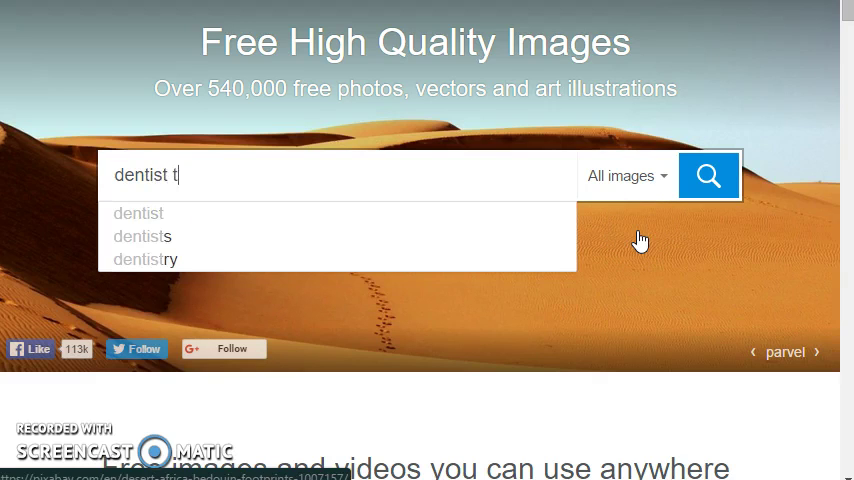
pyautogui.click(708, 175)
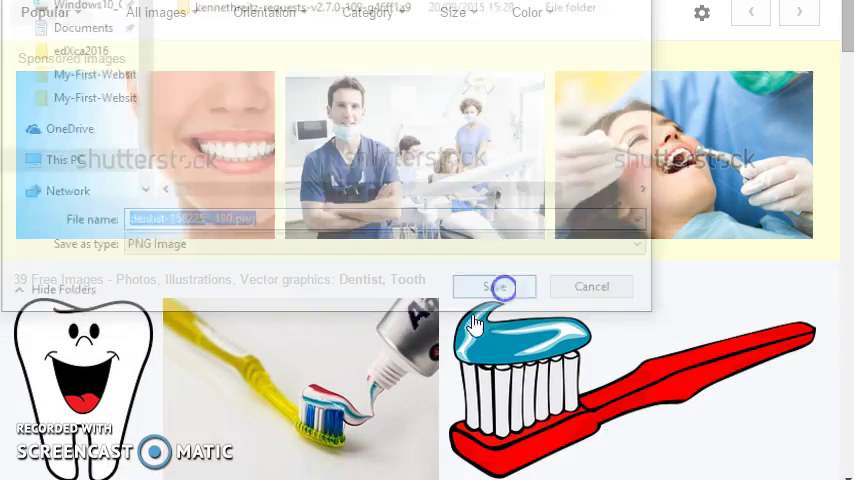
pyautogui.click(494, 286)
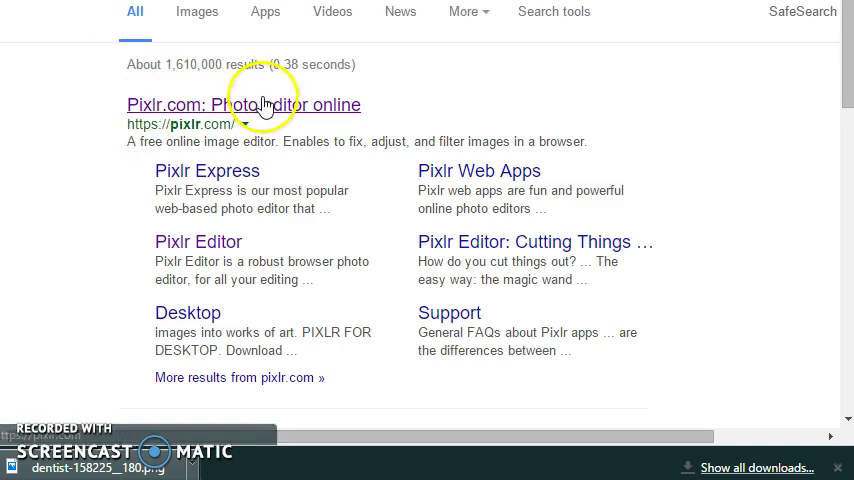
# Go to pixlr.com from the search results and launch the Pixlr Editor web app
pyautogui.click(243, 104)
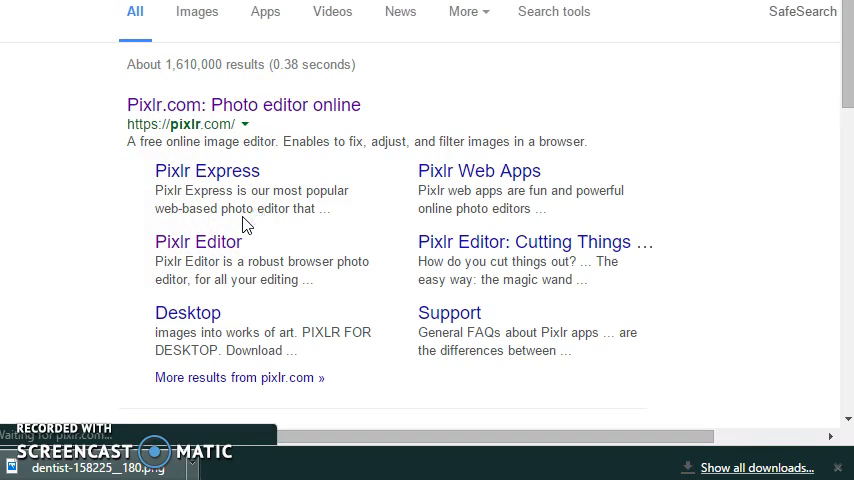
pyautogui.click(244, 104)
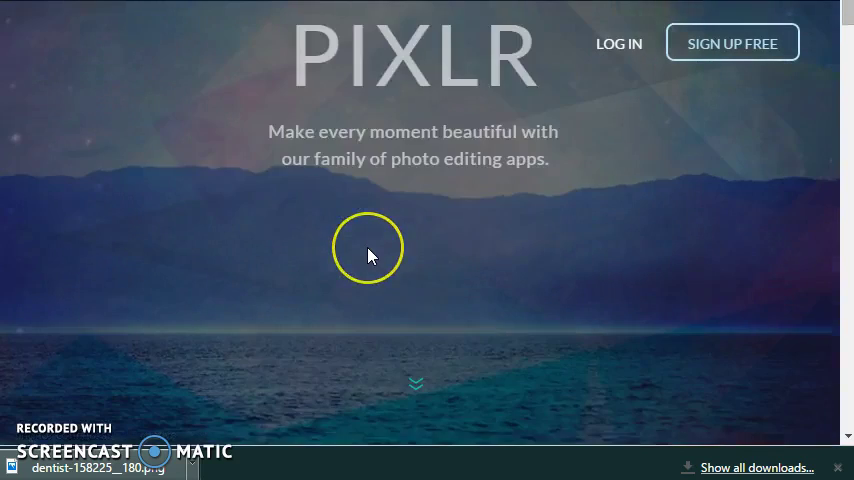
pyautogui.scroll(-3)
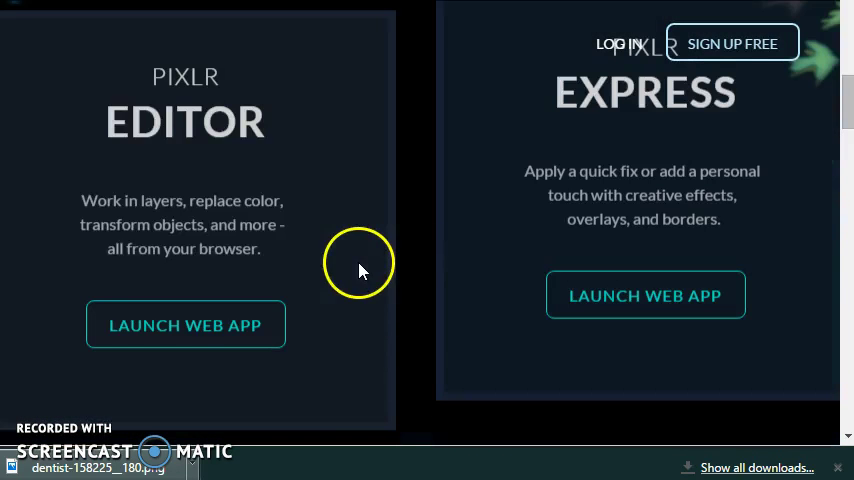
pyautogui.moveTo(173, 192)
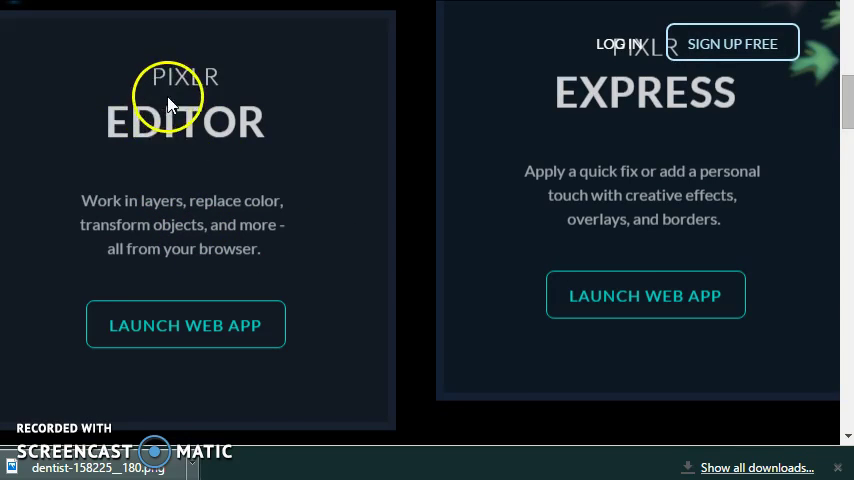
pyautogui.moveTo(162, 320)
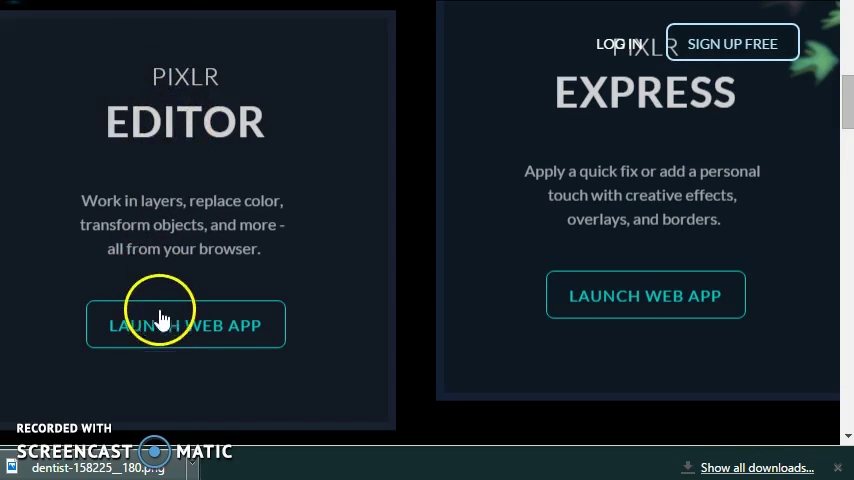
pyautogui.click(185, 325)
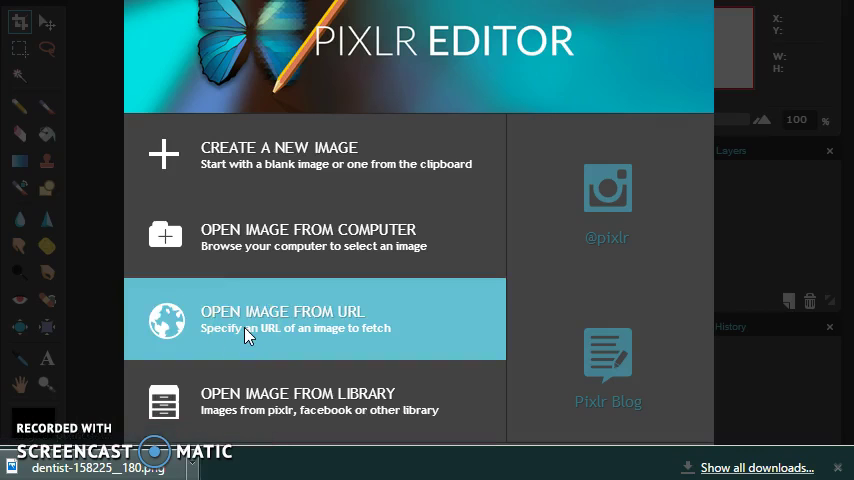
pyautogui.moveTo(258, 155)
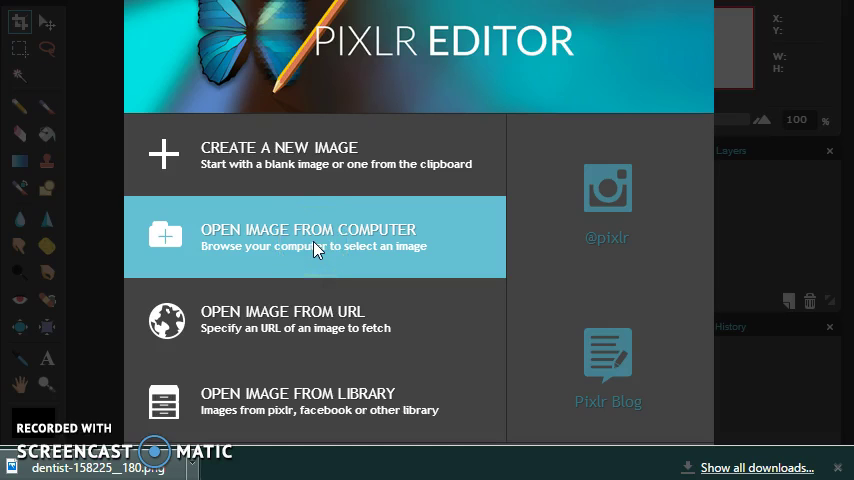
# Open dentist-158225__180.png from the computer in Pixlr Editor
pyautogui.click(308, 237)
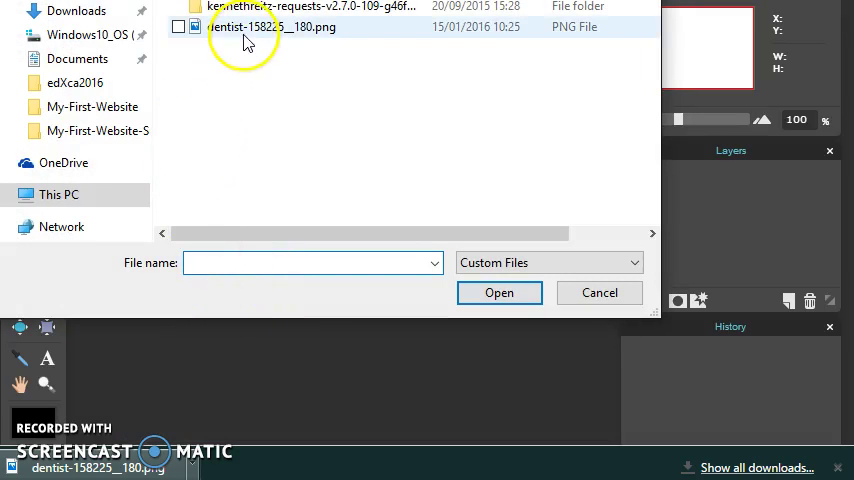
pyautogui.doubleClick(270, 27)
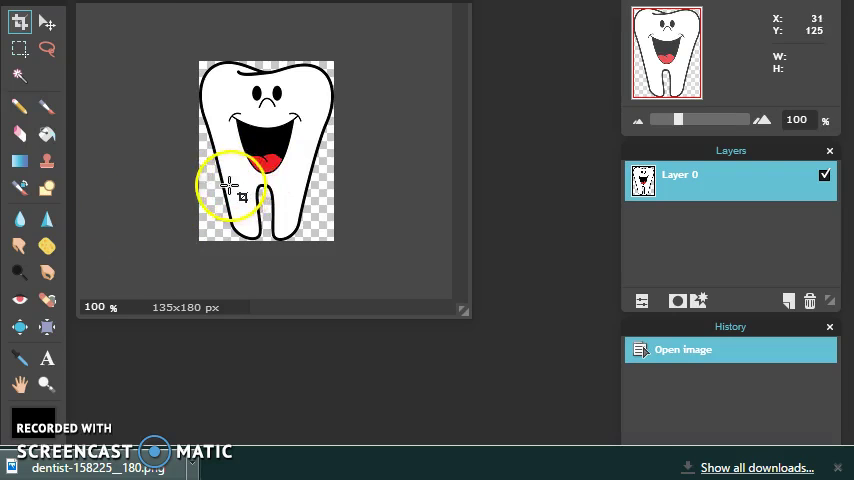
pyautogui.moveTo(305, 185)
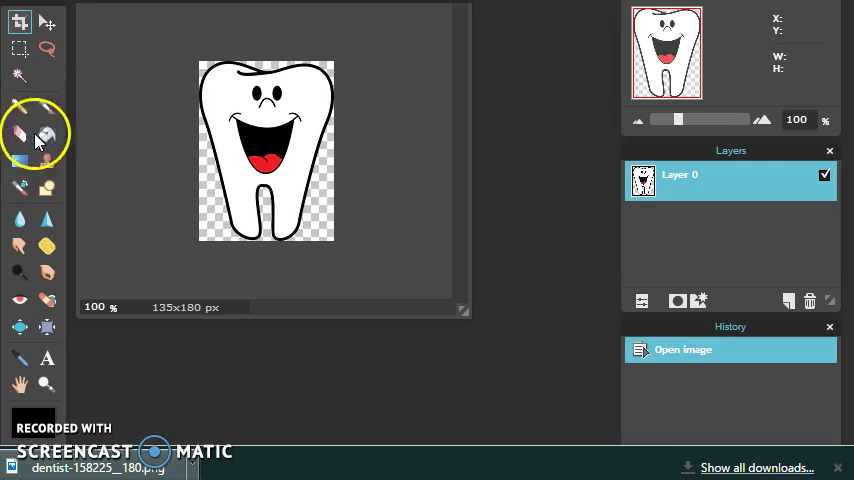
pyautogui.moveTo(20, 108)
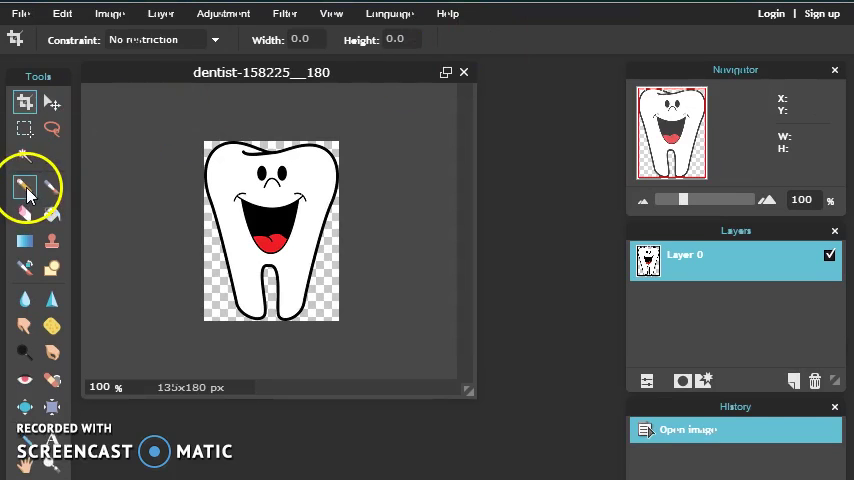
# Draw a size-10 pencil line across the tooth just below the mouth
pyautogui.click(25, 187)
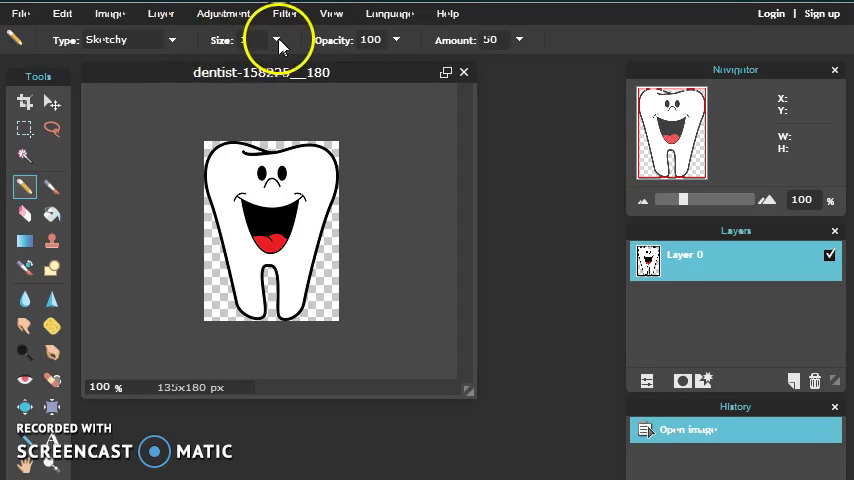
pyautogui.click(275, 40)
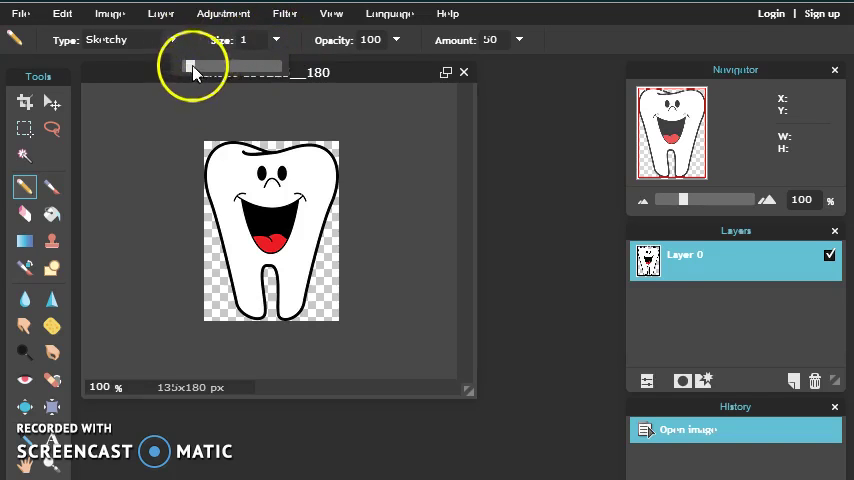
pyautogui.moveTo(195, 67); pyautogui.dragTo(280, 67)
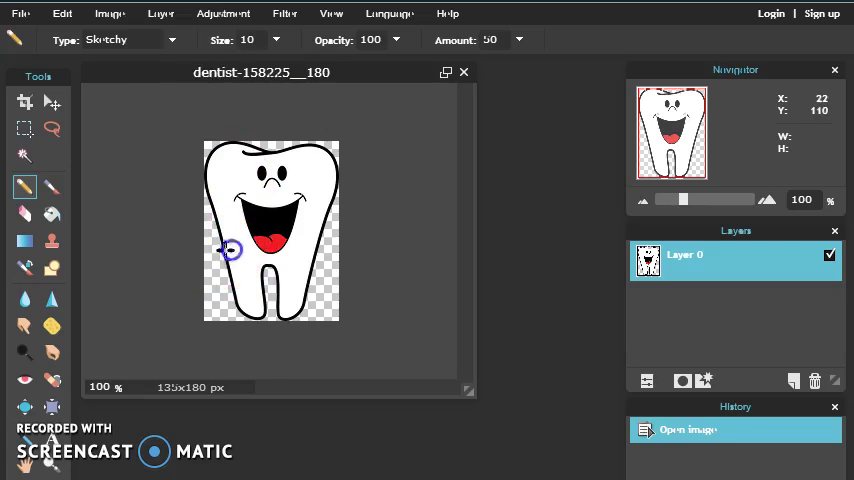
pyautogui.moveTo(225, 249); pyautogui.dragTo(295, 245)
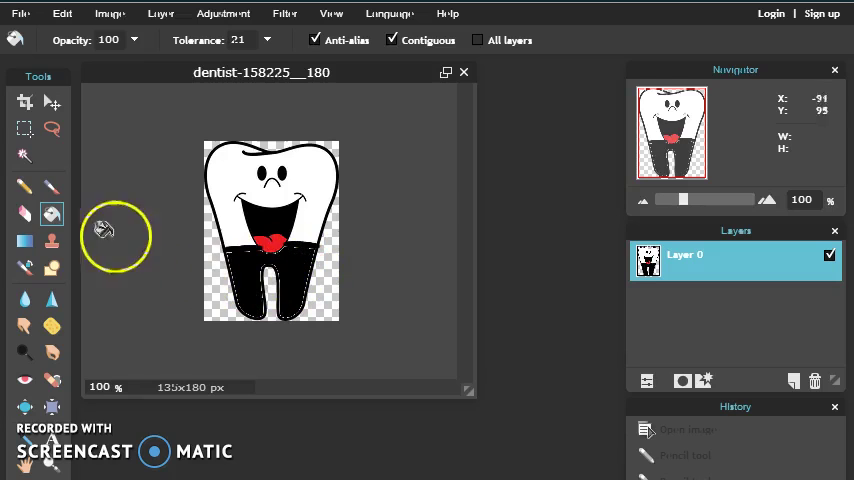
pyautogui.moveTo(90, 197)
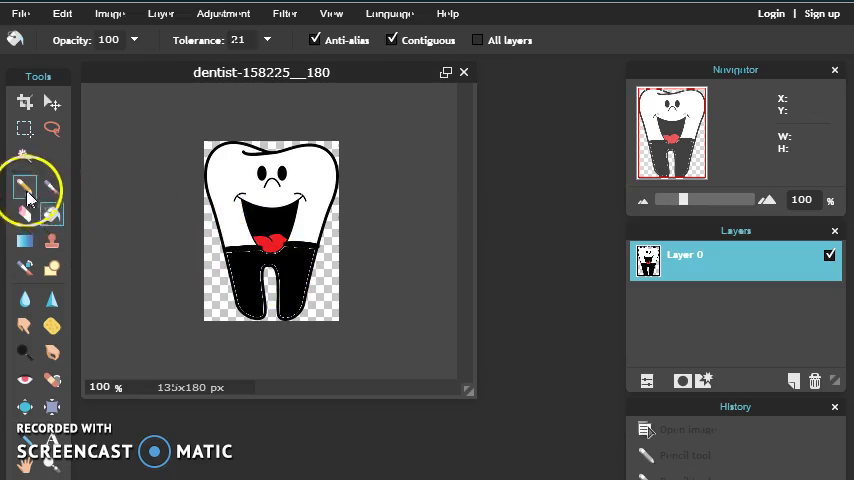
# Sketch pencil strokes over the black lower tooth and bring up the Save image dialog
pyautogui.click(24, 187)
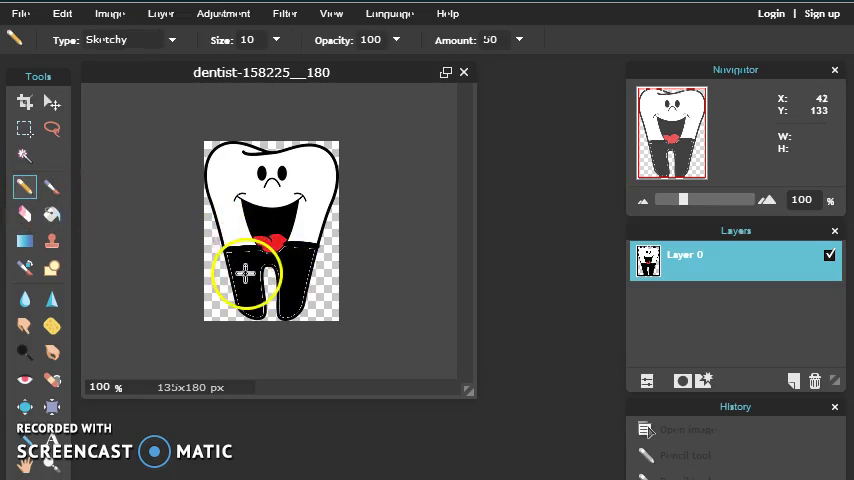
pyautogui.moveTo(245, 275); pyautogui.dragTo(245, 248)
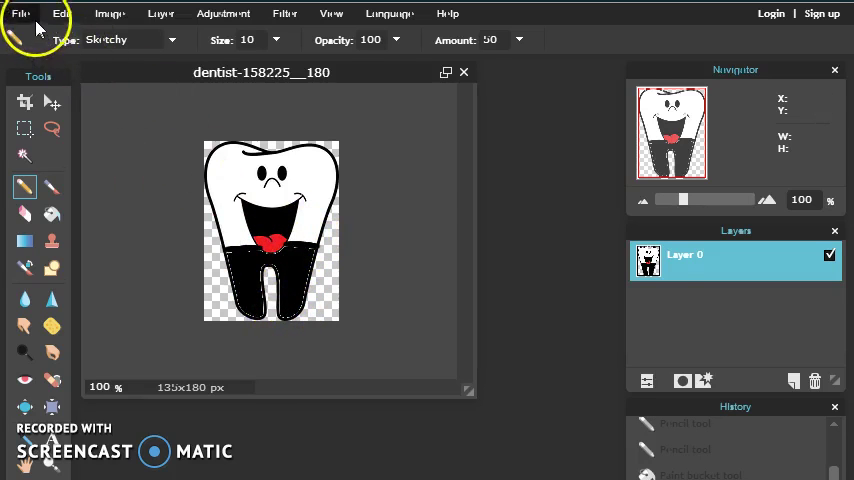
pyautogui.click(20, 13)
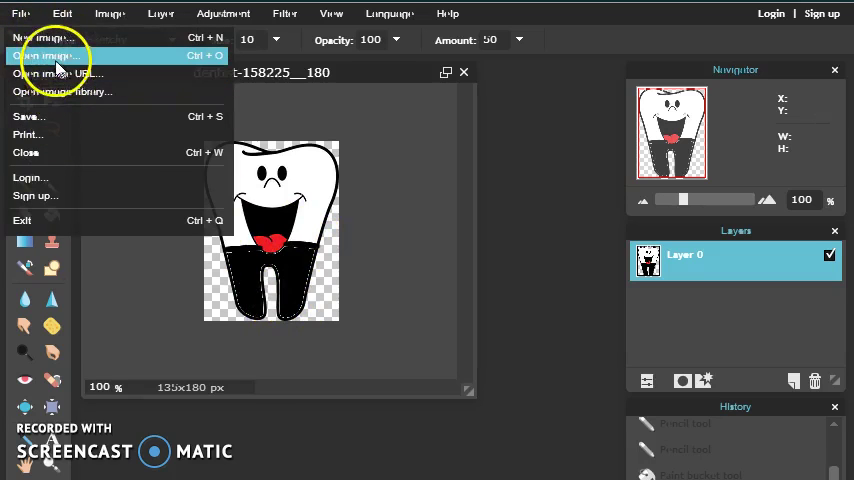
pyautogui.click(28, 116)
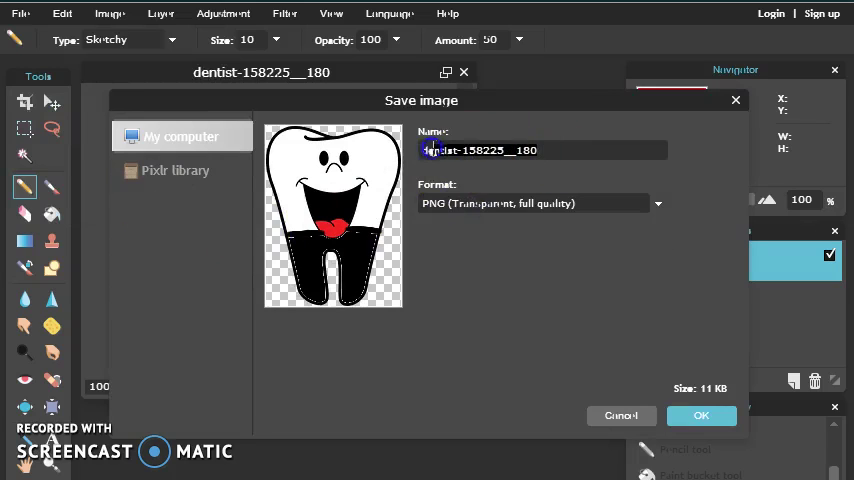
# Save the tooth image to the computer as thirdTooth.png
pyautogui.write('third')
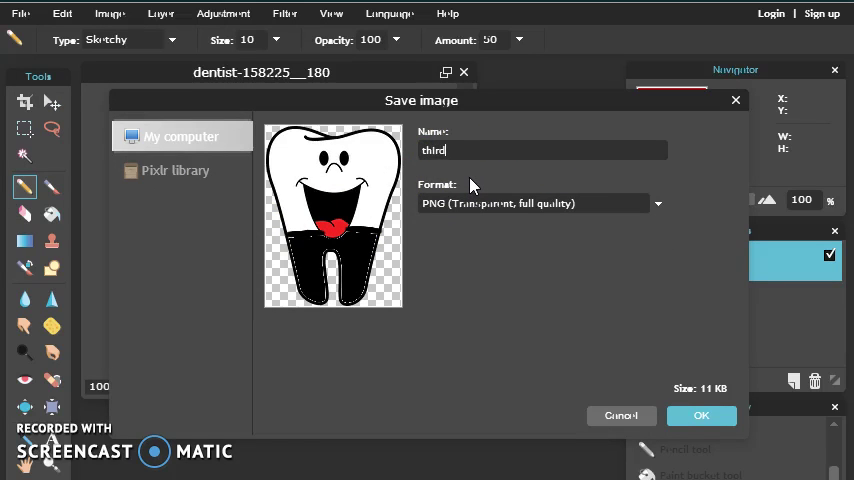
pyautogui.write('Tooth')
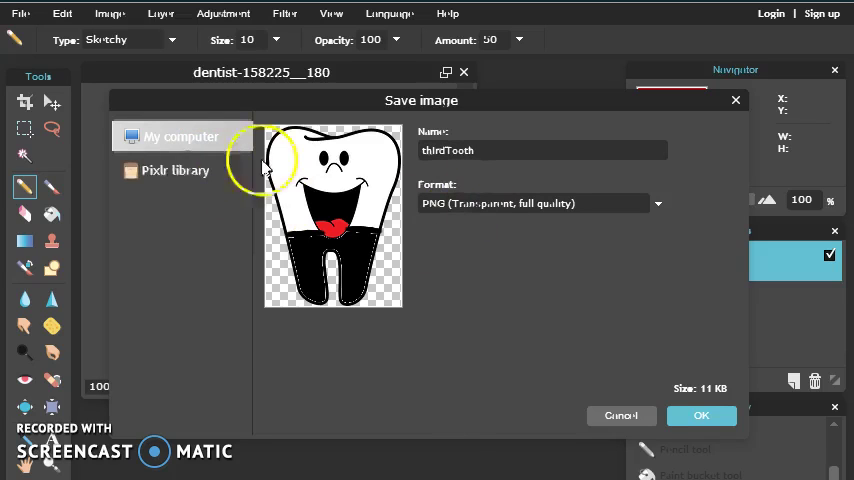
pyautogui.moveTo(375, 290)
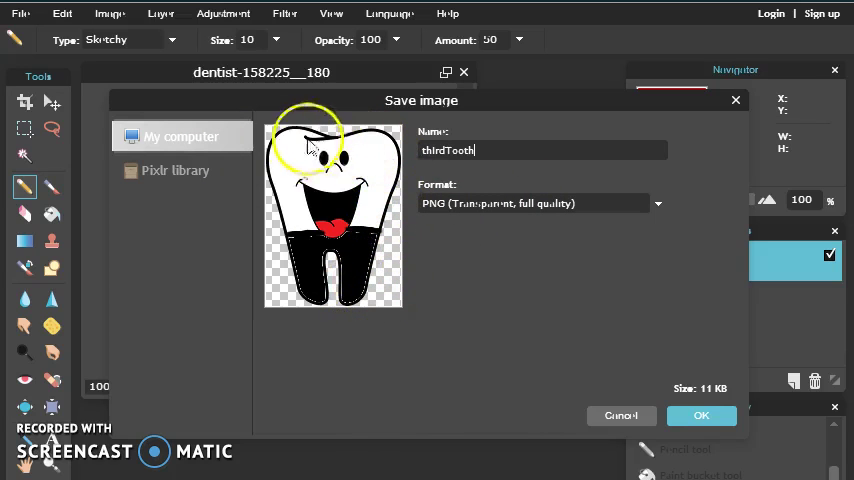
pyautogui.moveTo(295, 265)
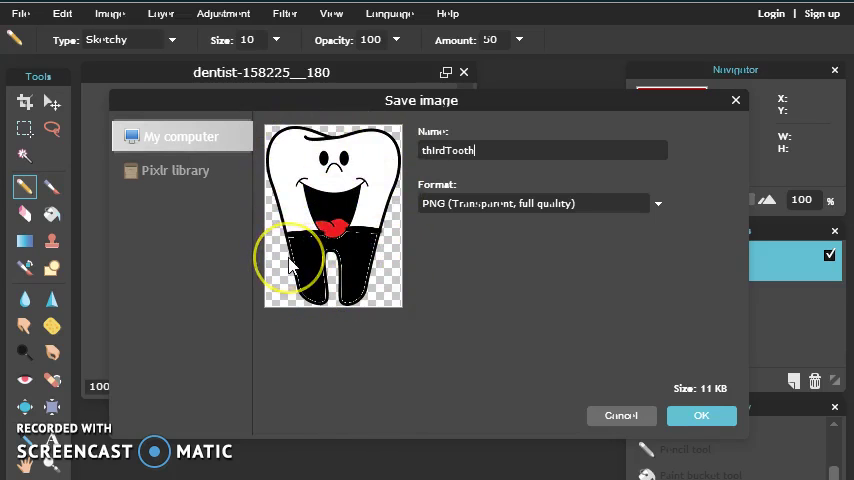
pyautogui.moveTo(275, 320)
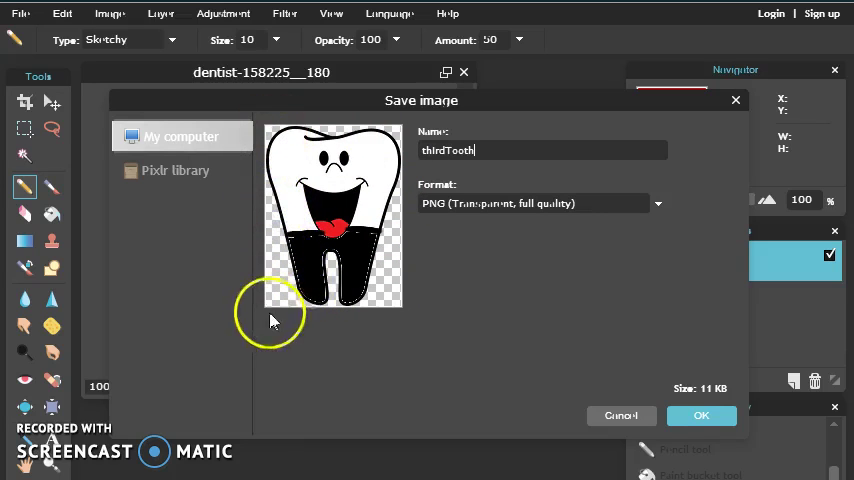
pyautogui.moveTo(360, 320)
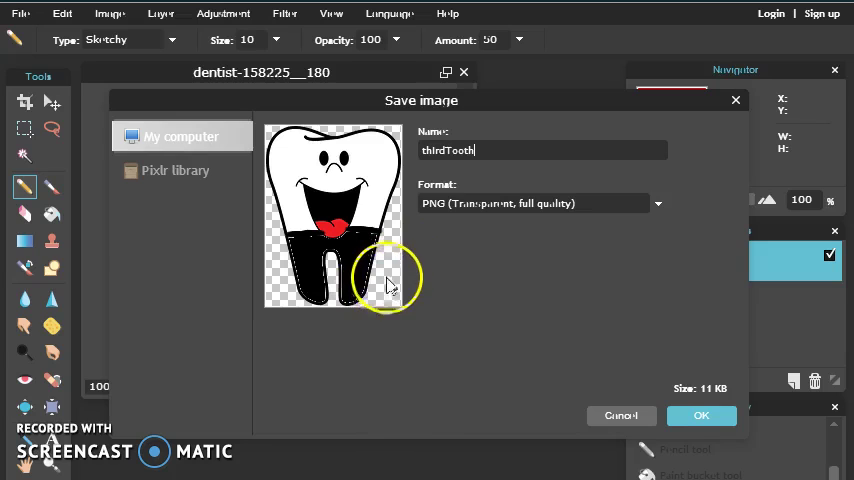
pyautogui.moveTo(427, 251)
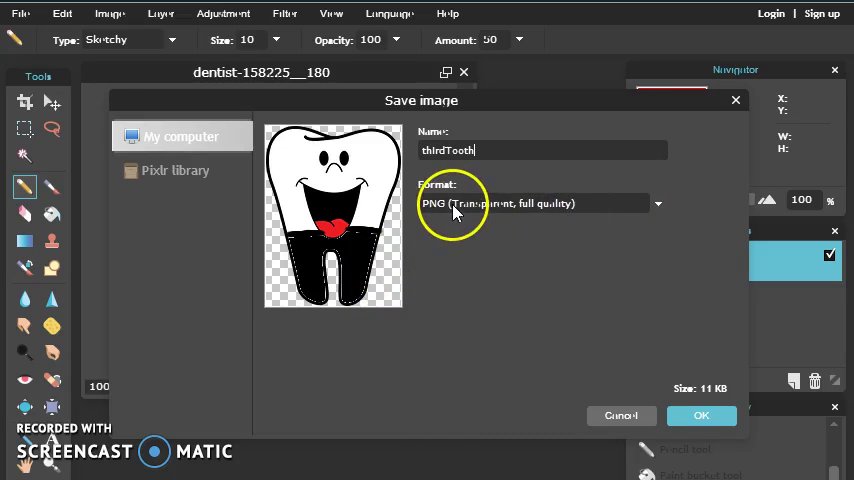
pyautogui.moveTo(448, 207)
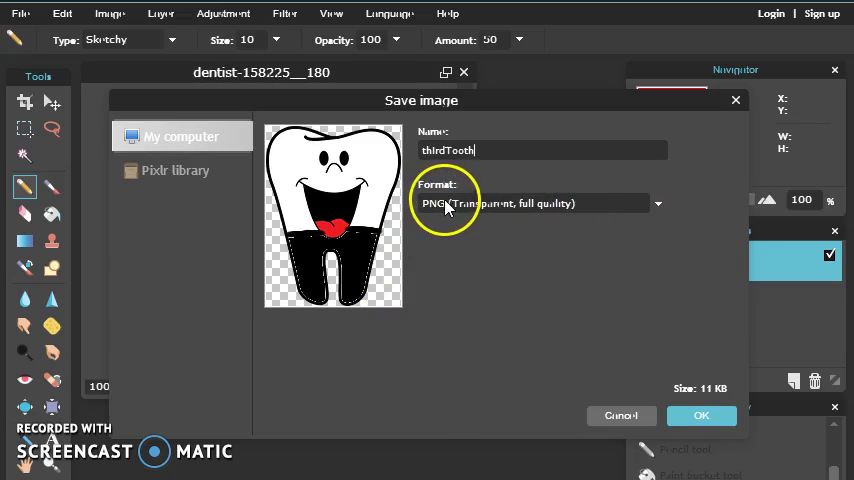
pyautogui.moveTo(659, 207)
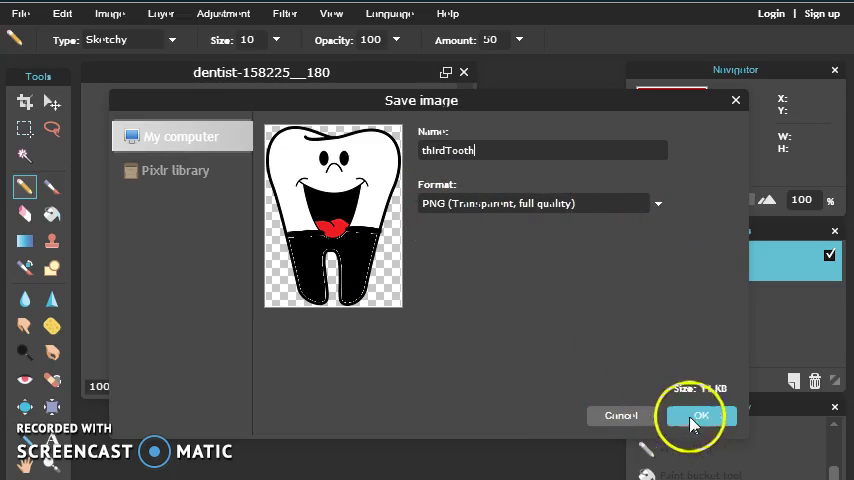
pyautogui.click(700, 416)
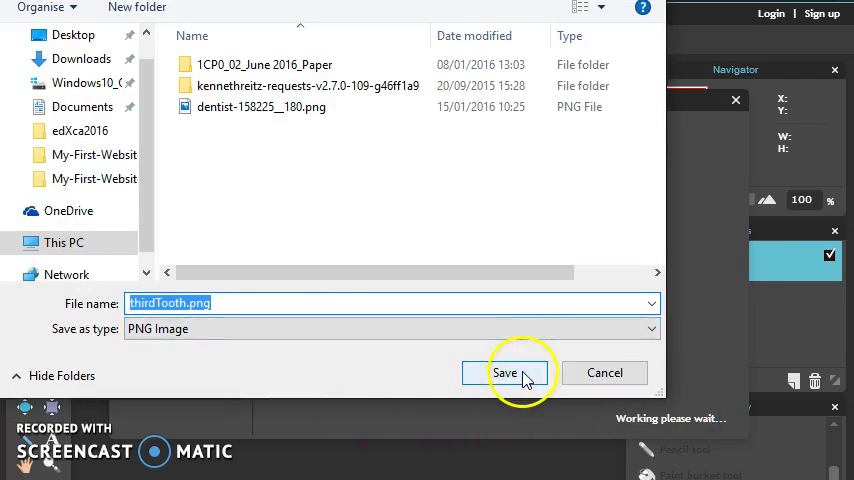
pyautogui.click(505, 372)
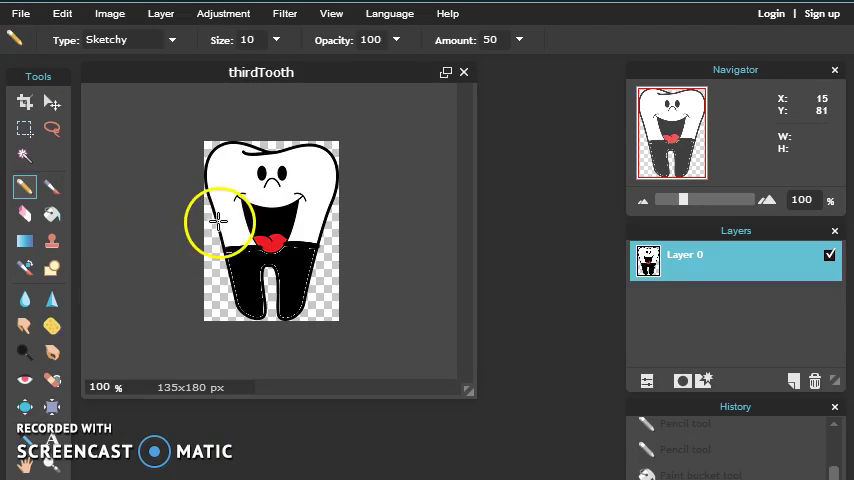
pyautogui.moveTo(240, 223)
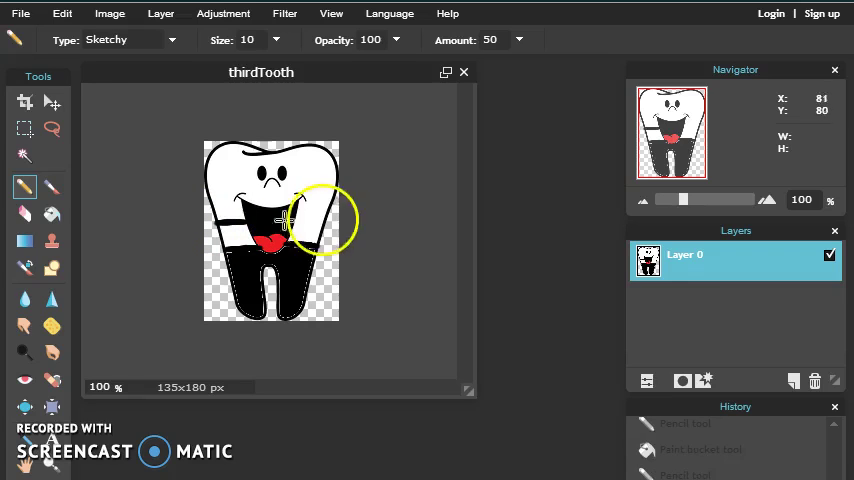
# Fill the rest of the lower tooth black and save it as thirdhalf.png
pyautogui.click(322, 221)
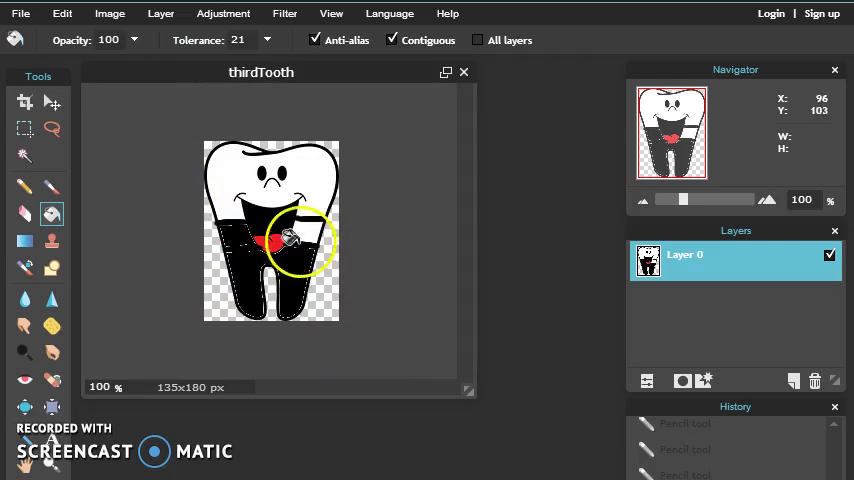
pyautogui.rightClick(290, 240)
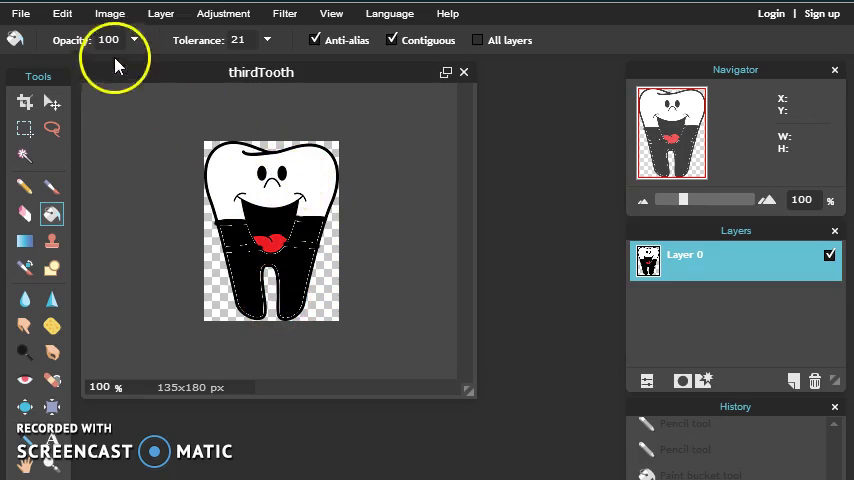
pyautogui.click(20, 13)
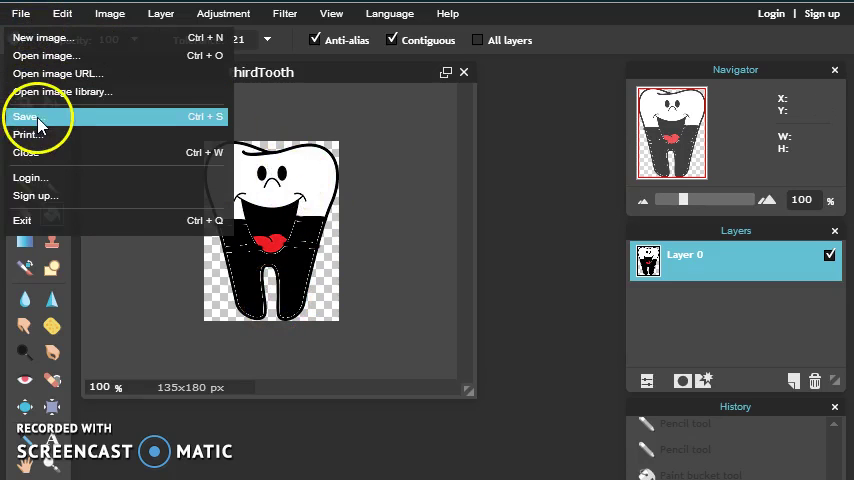
pyautogui.click(24, 116)
pyautogui.write('thirdhalf')
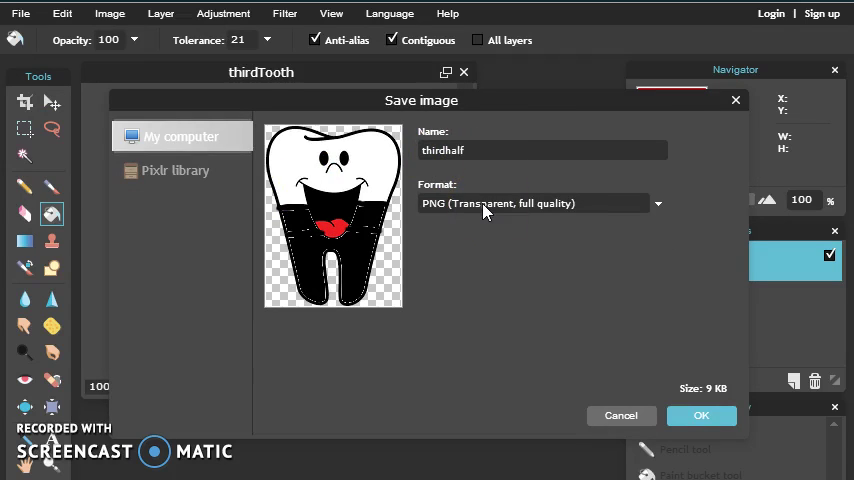
pyautogui.click(701, 415)
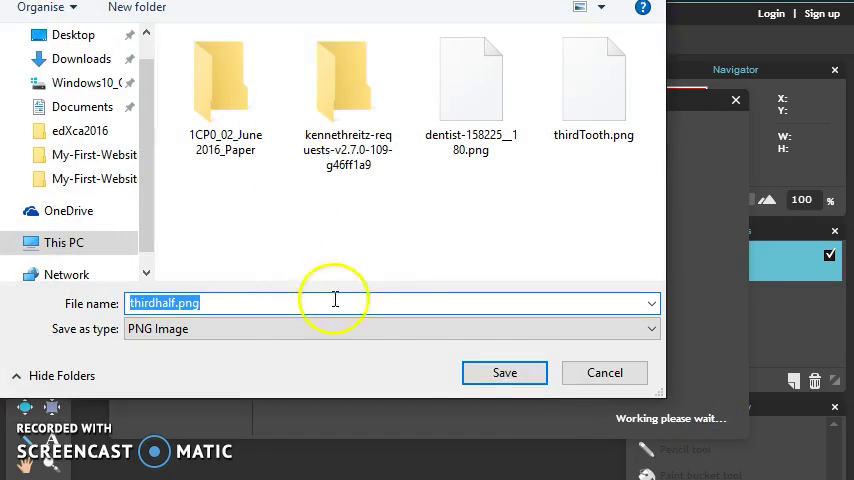
pyautogui.click(504, 372)
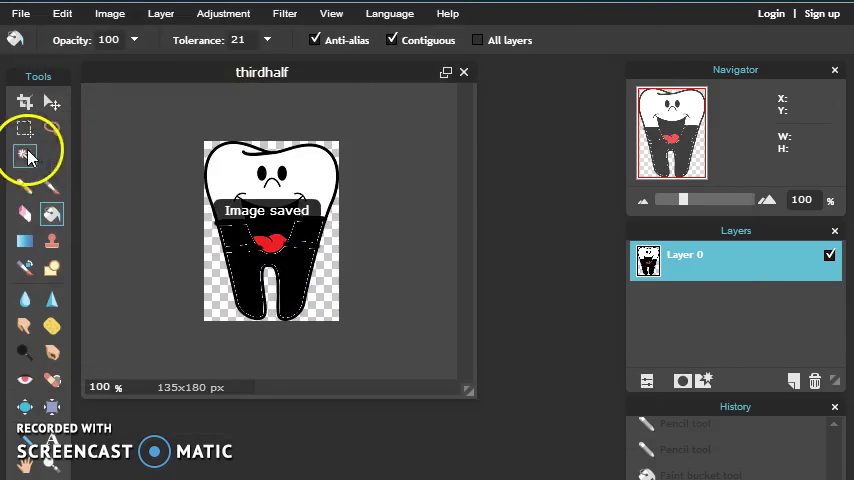
# Bucket-fill the remaining tooth area black and save the image as fulltooth.png
pyautogui.click(220, 172)
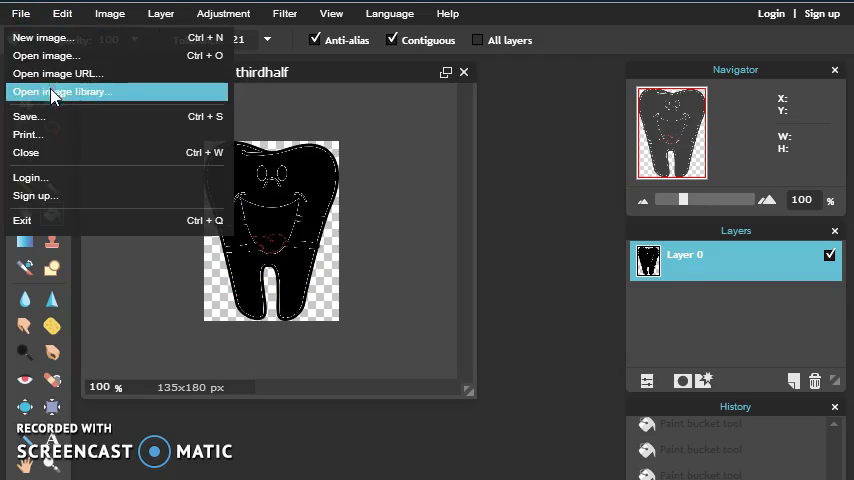
pyautogui.click(28, 117)
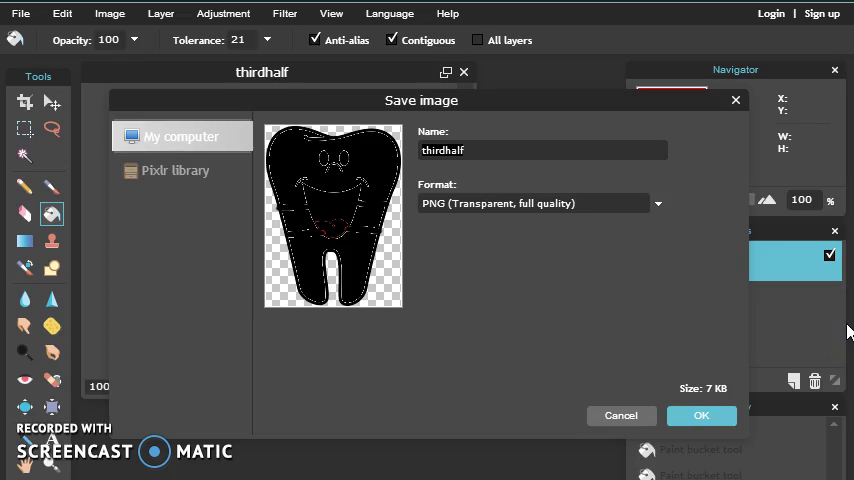
pyautogui.write('full')
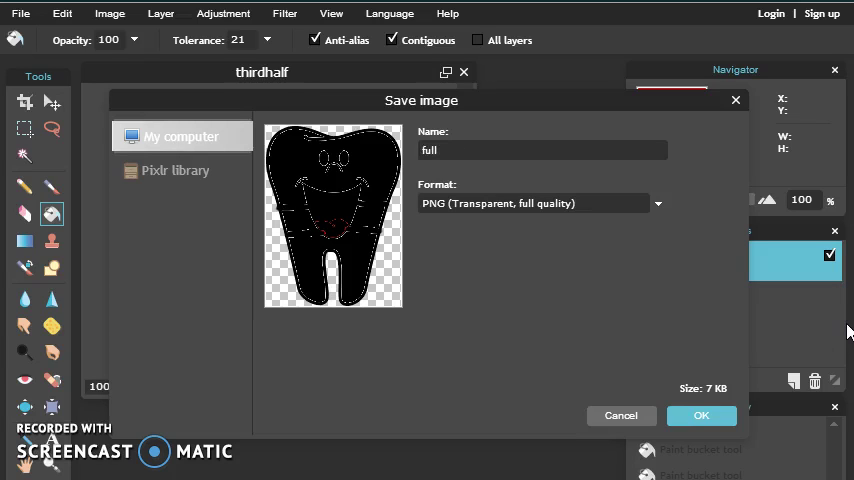
pyautogui.write('tooth')
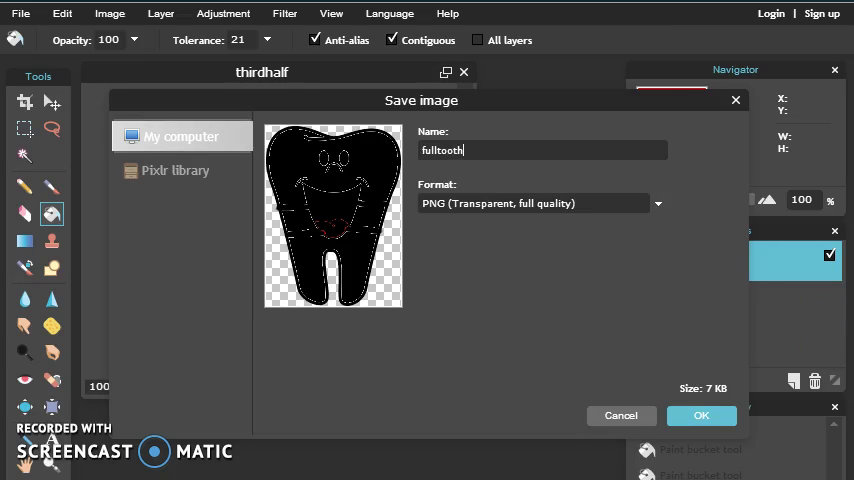
pyautogui.click(701, 415)
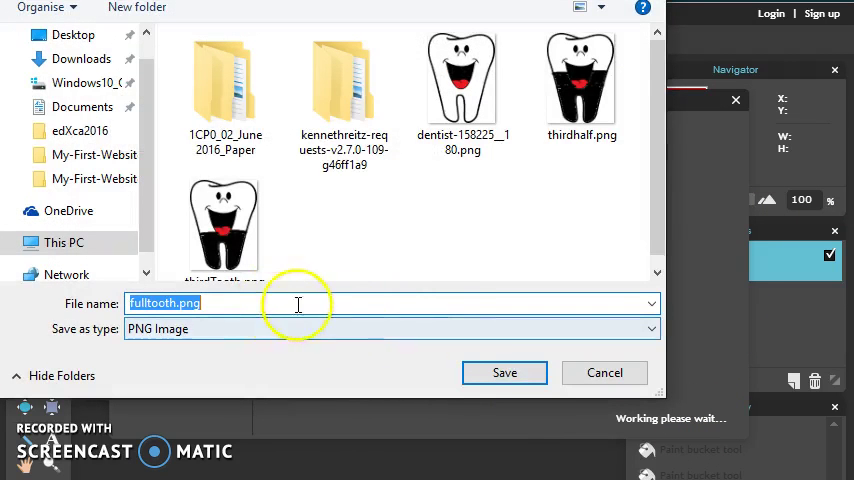
pyautogui.click(504, 372)
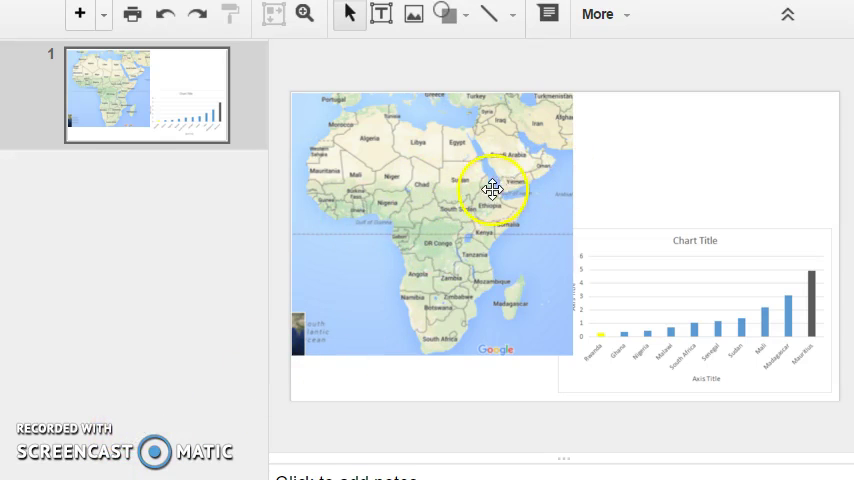
pyautogui.moveTo(168, 418)
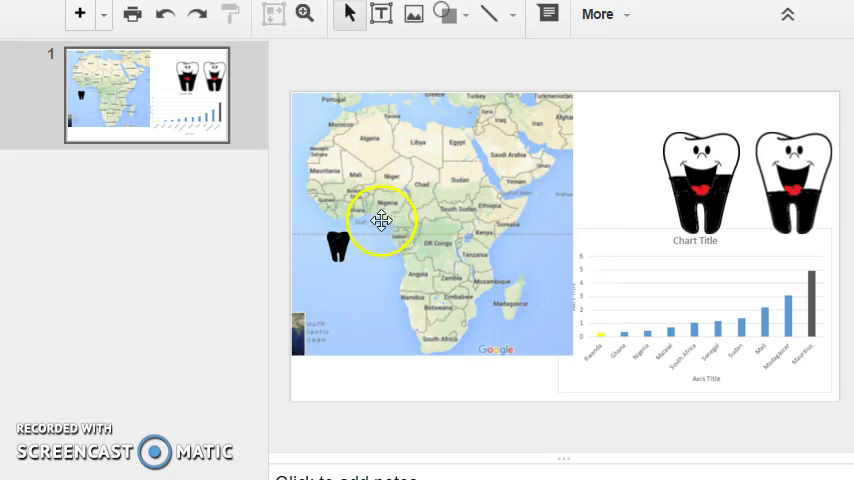
pyautogui.click(338, 247)
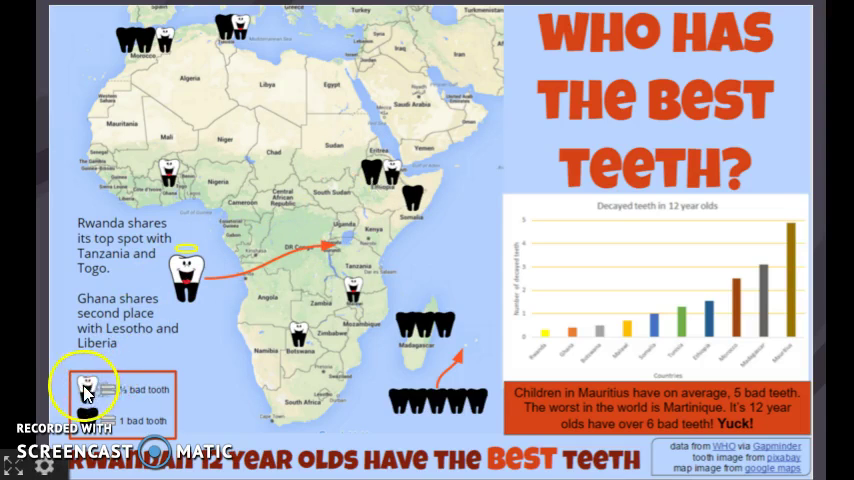
pyautogui.moveTo(130, 407)
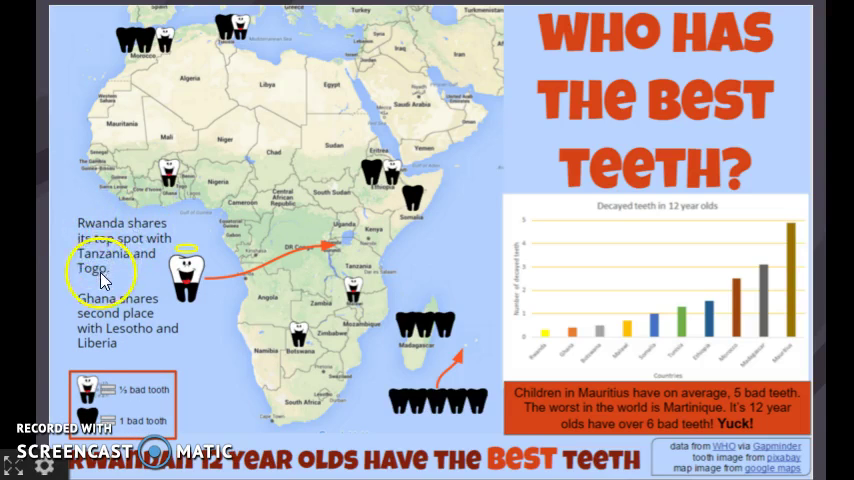
pyautogui.moveTo(120, 331)
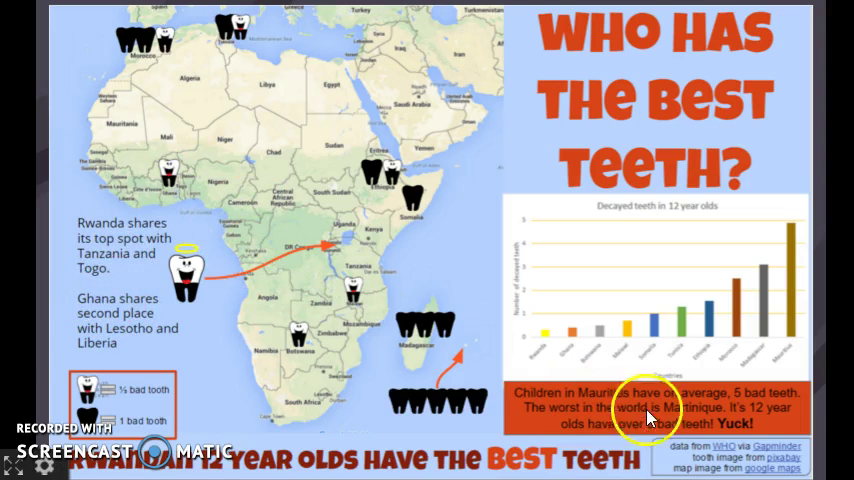
pyautogui.moveTo(800, 472)
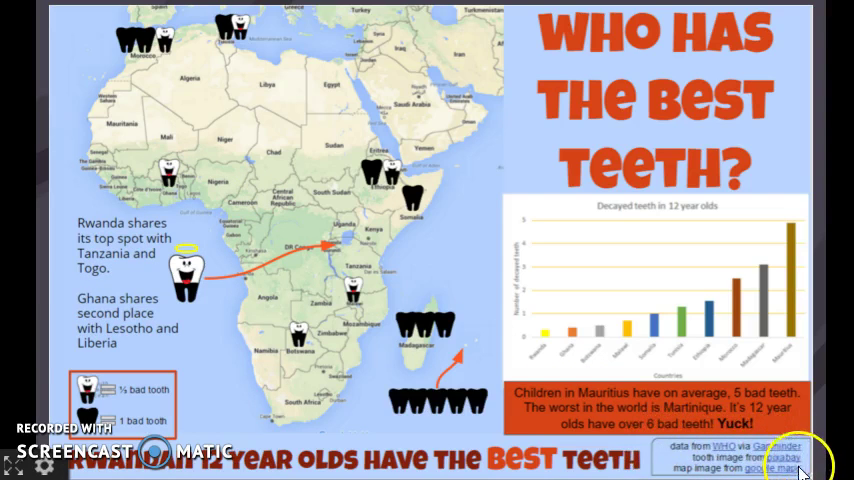